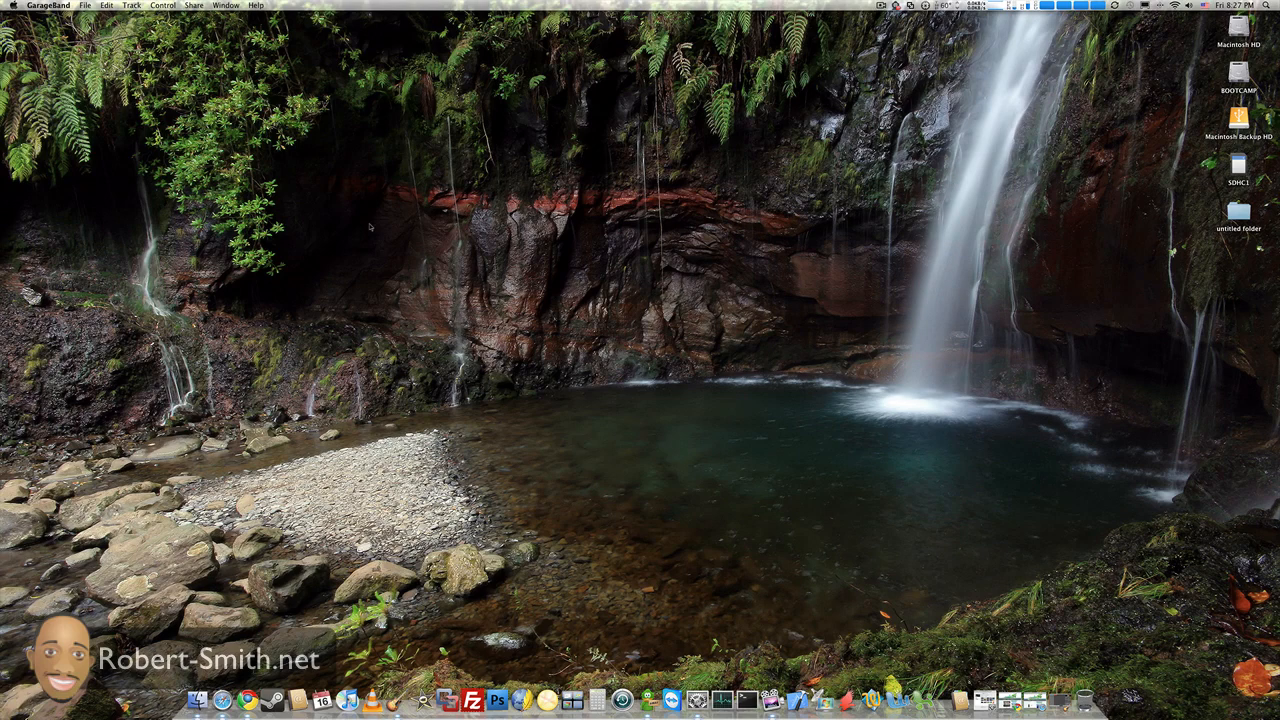
mouse_move(624, 420)
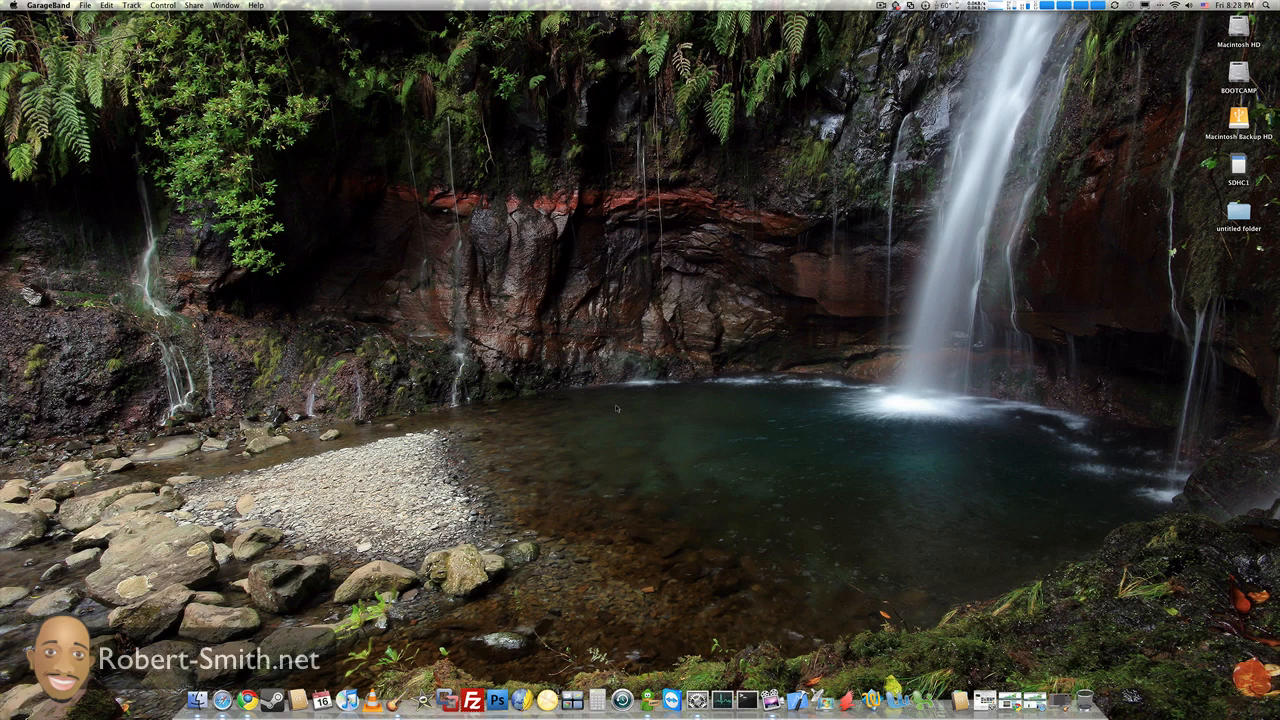
mouse_move(888, 548)
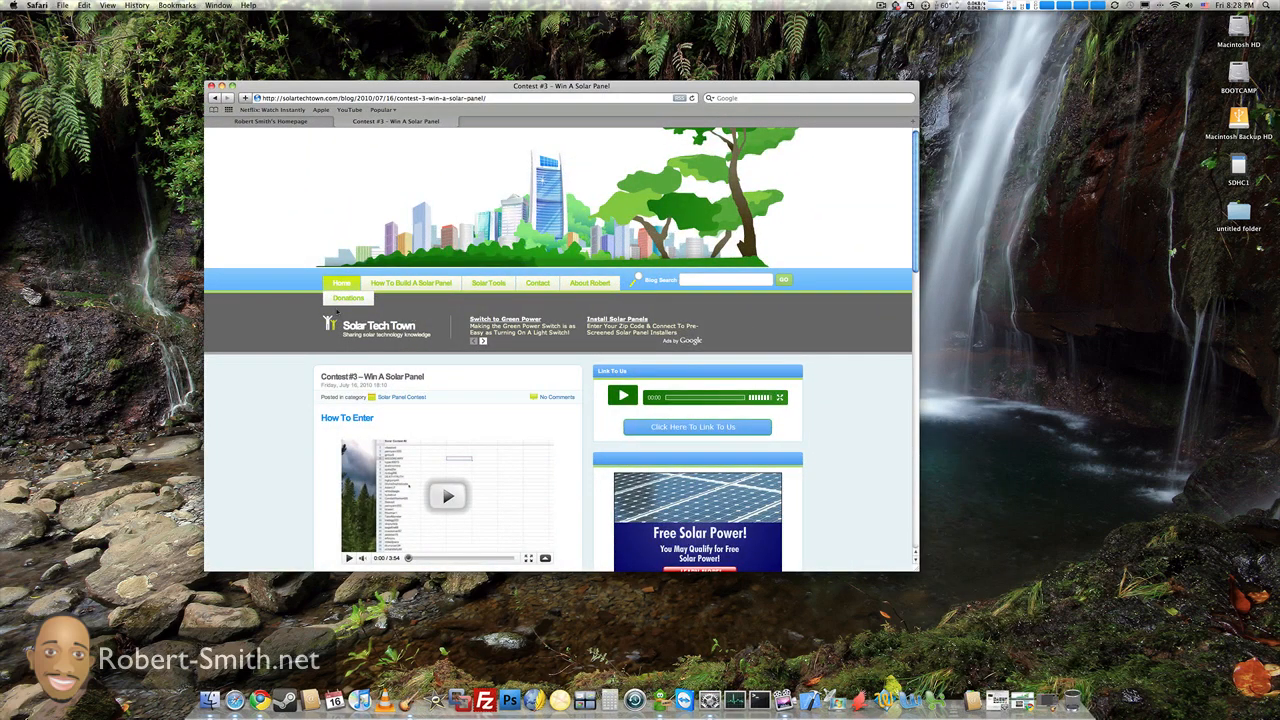
mouse_move(294, 298)
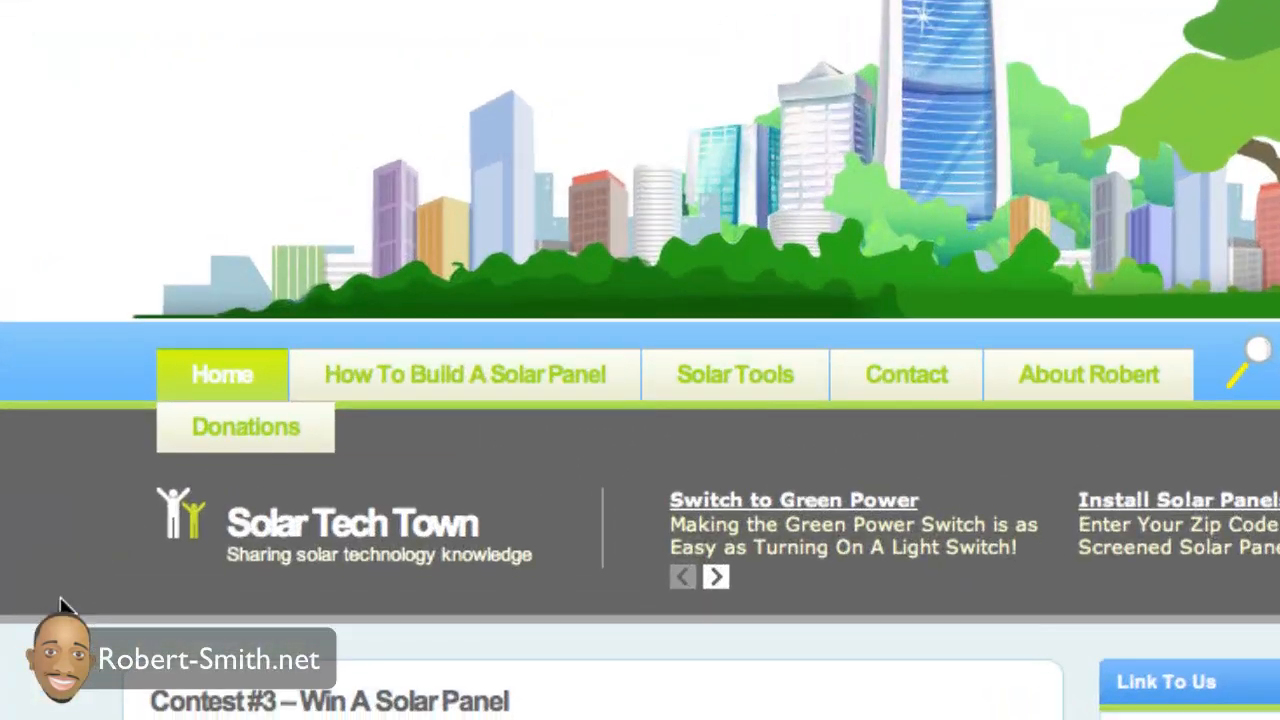
Scroll the Contest #3 page down past the video and countdown to the Current Entries table.
scroll(down, 3)
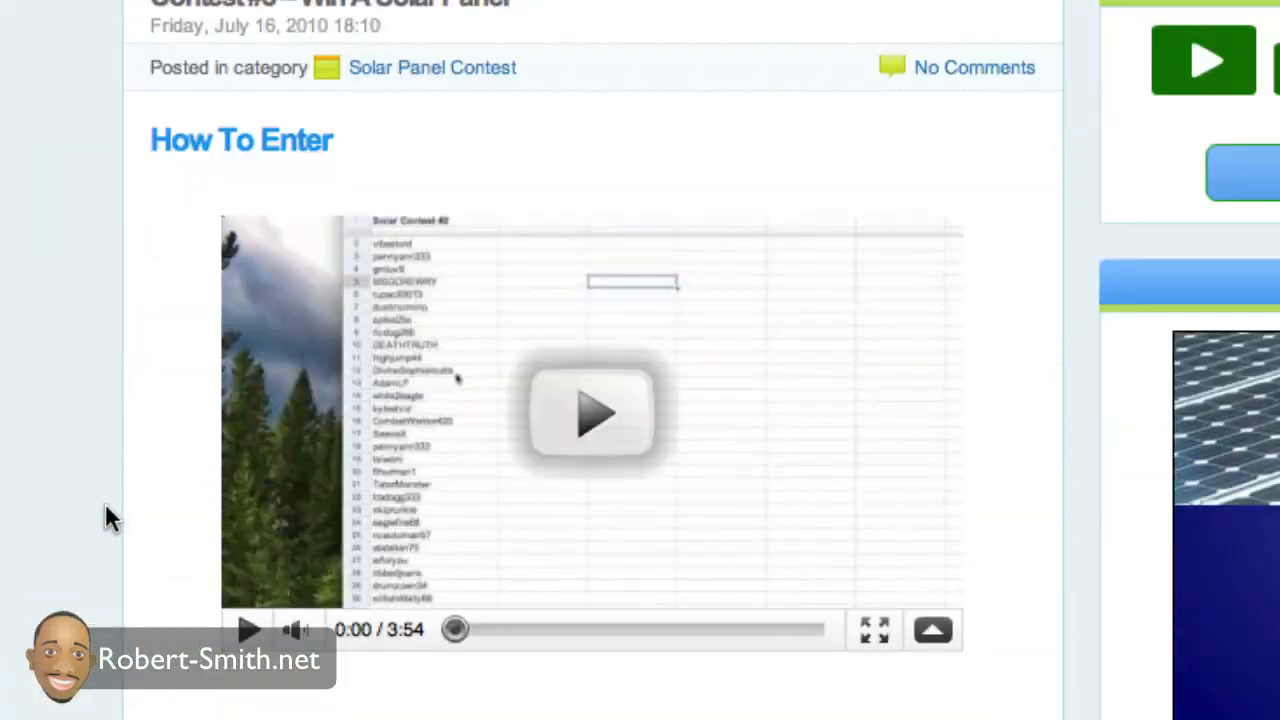
mouse_move(572, 330)
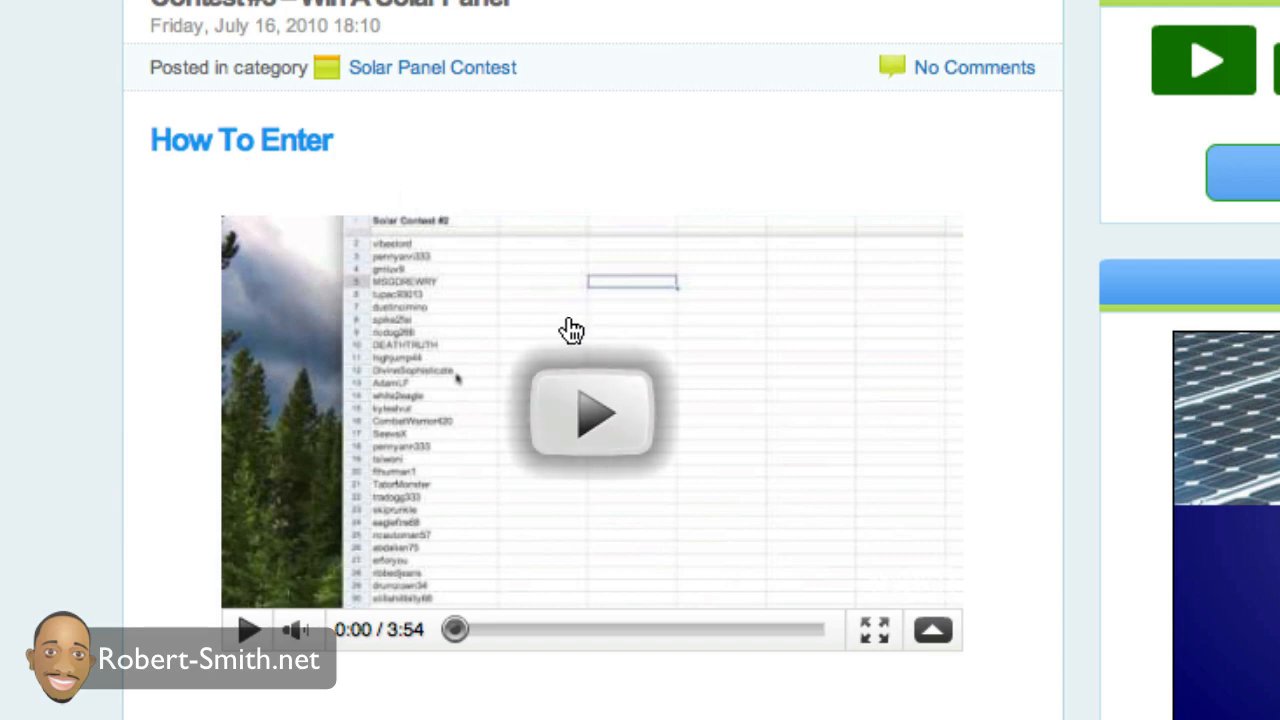
mouse_move(338, 558)
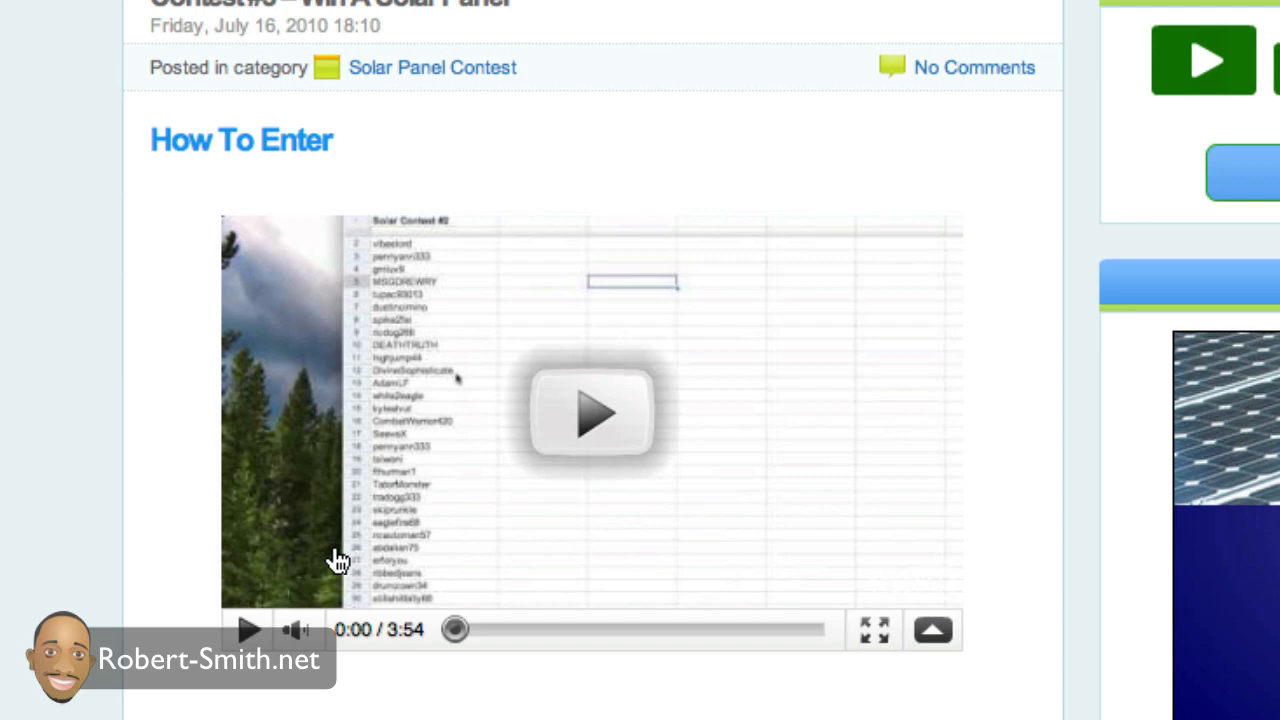
scroll(down, 3)
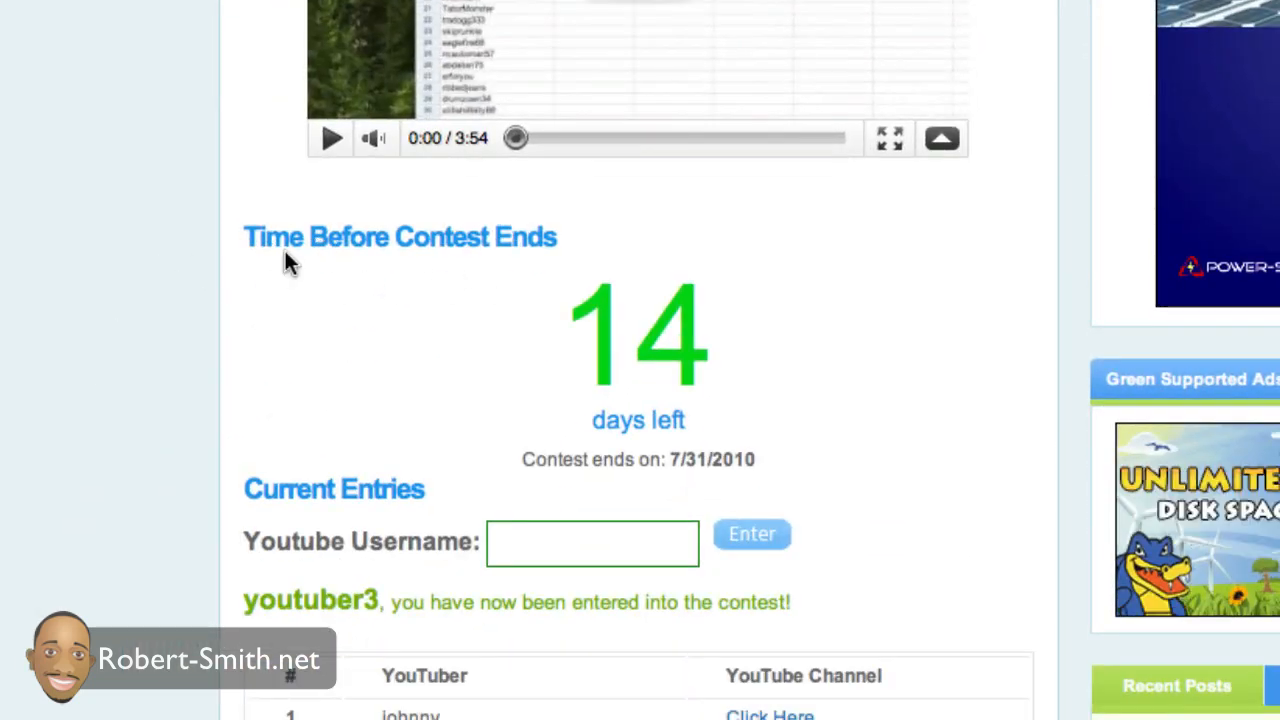
mouse_move(588, 304)
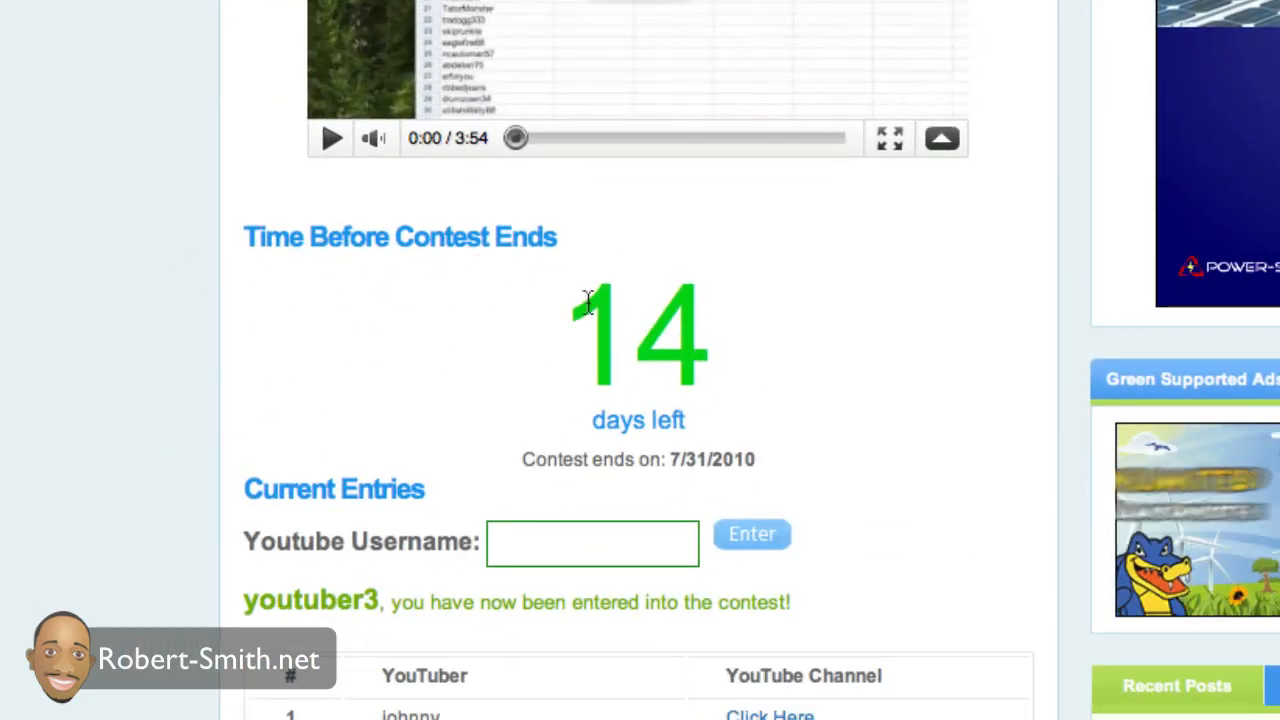
mouse_move(684, 400)
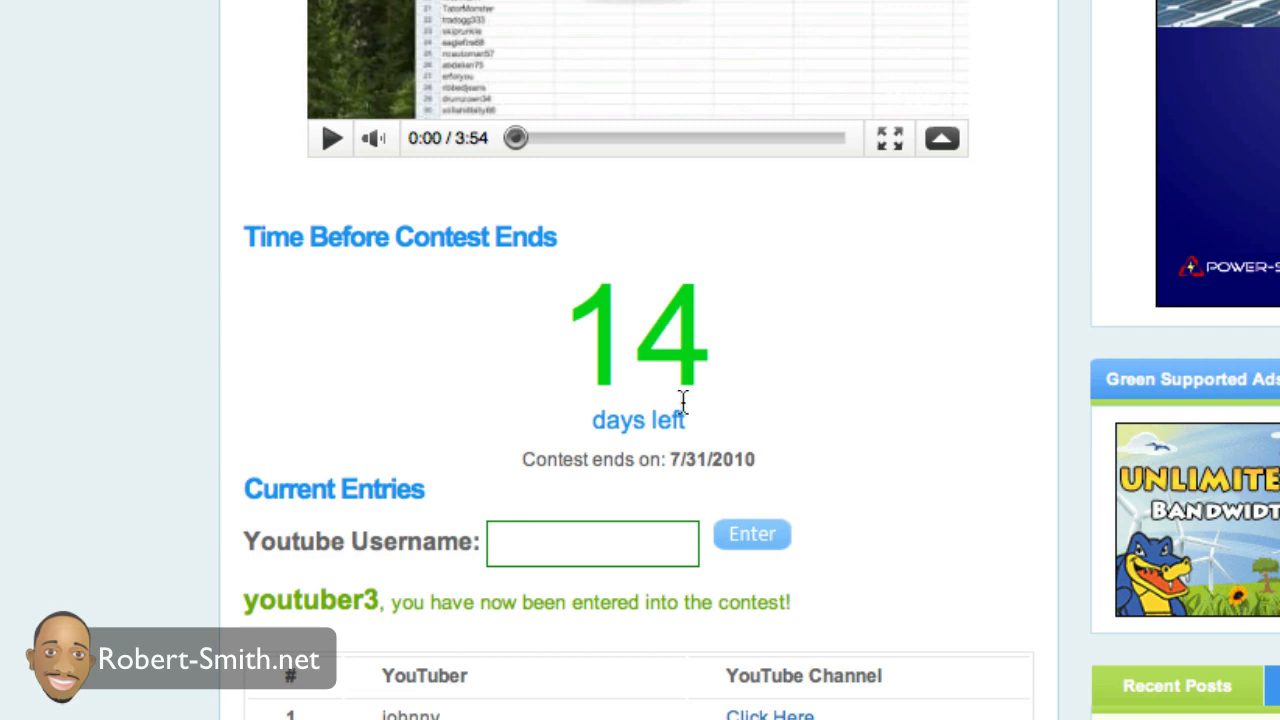
mouse_move(692, 448)
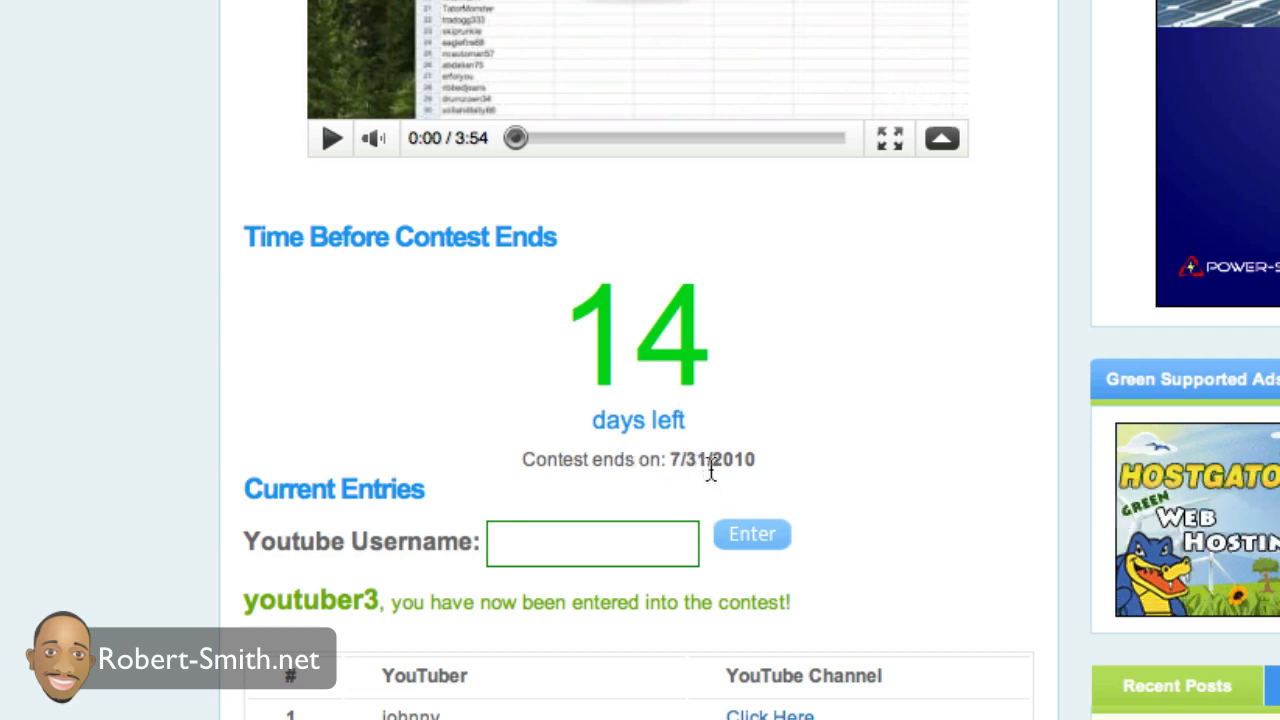
scroll(down, 3)
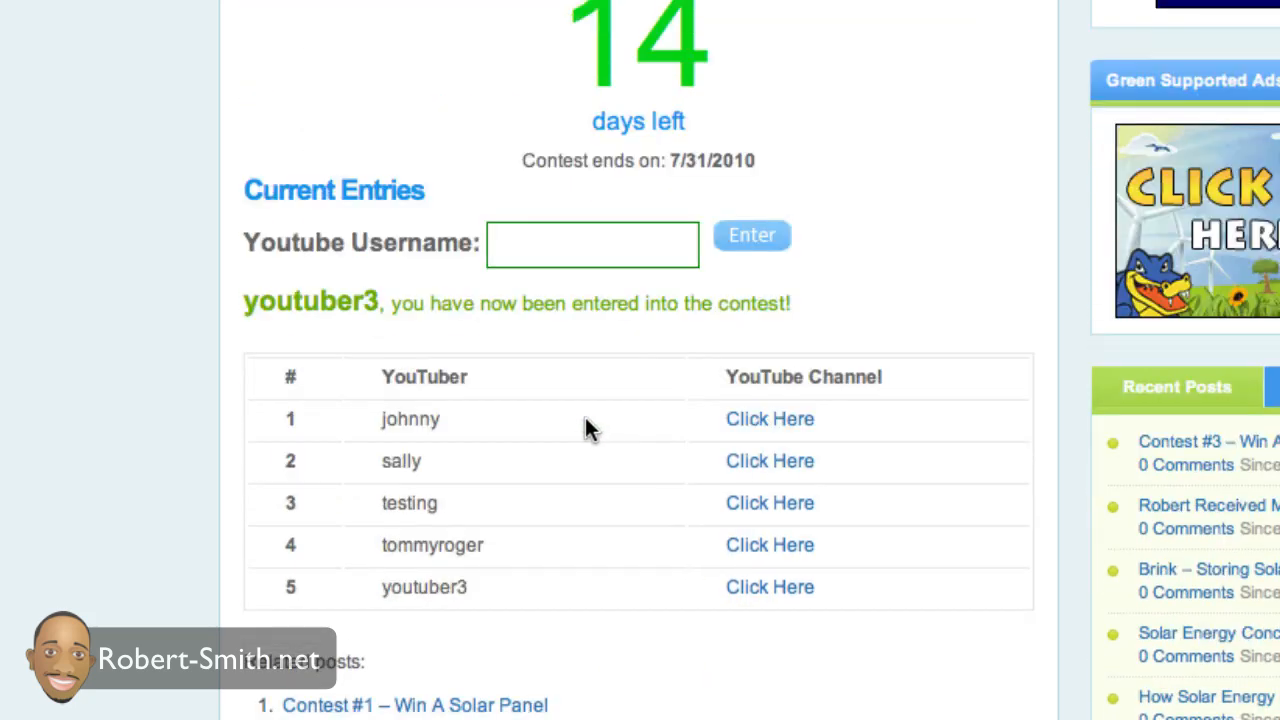
mouse_move(524, 544)
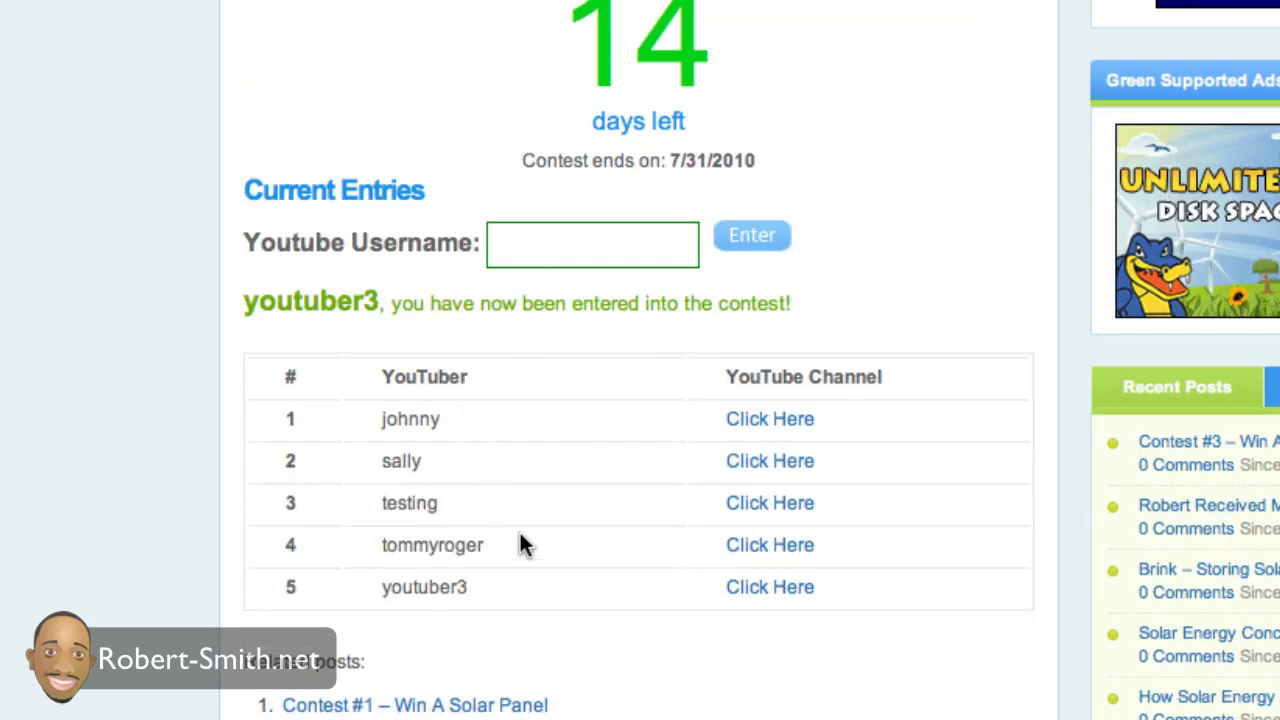
mouse_move(500, 528)
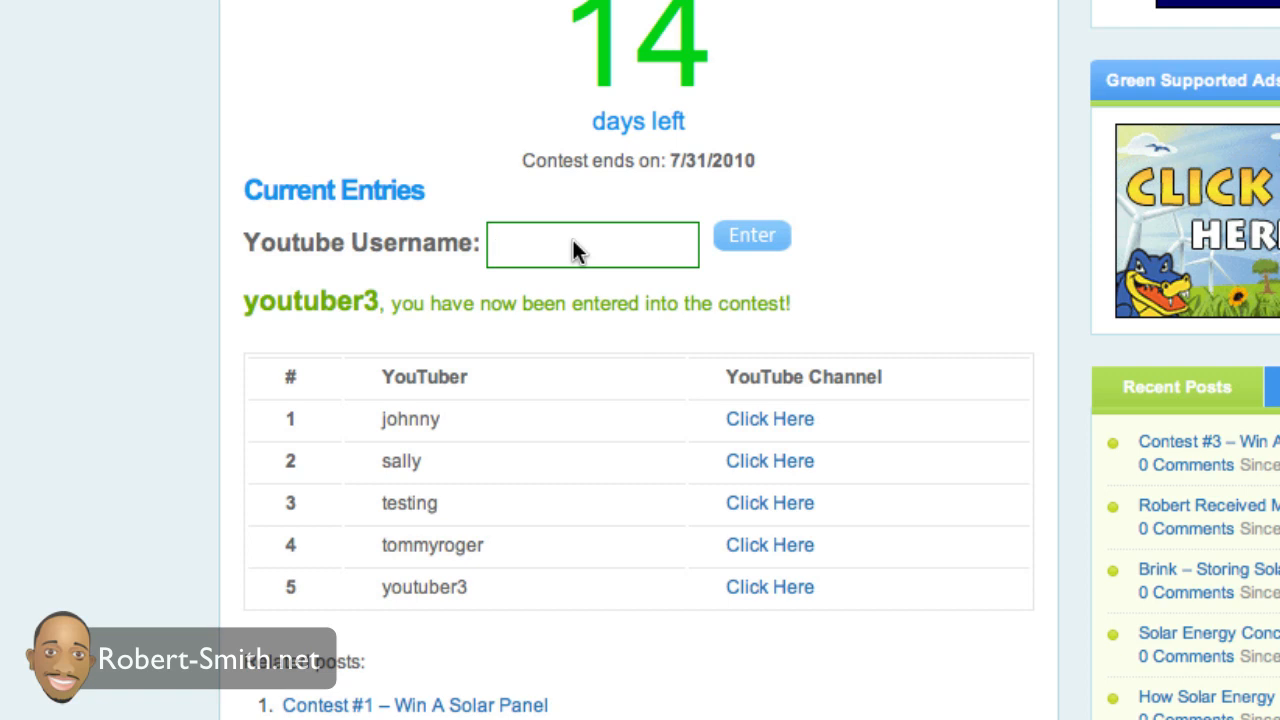
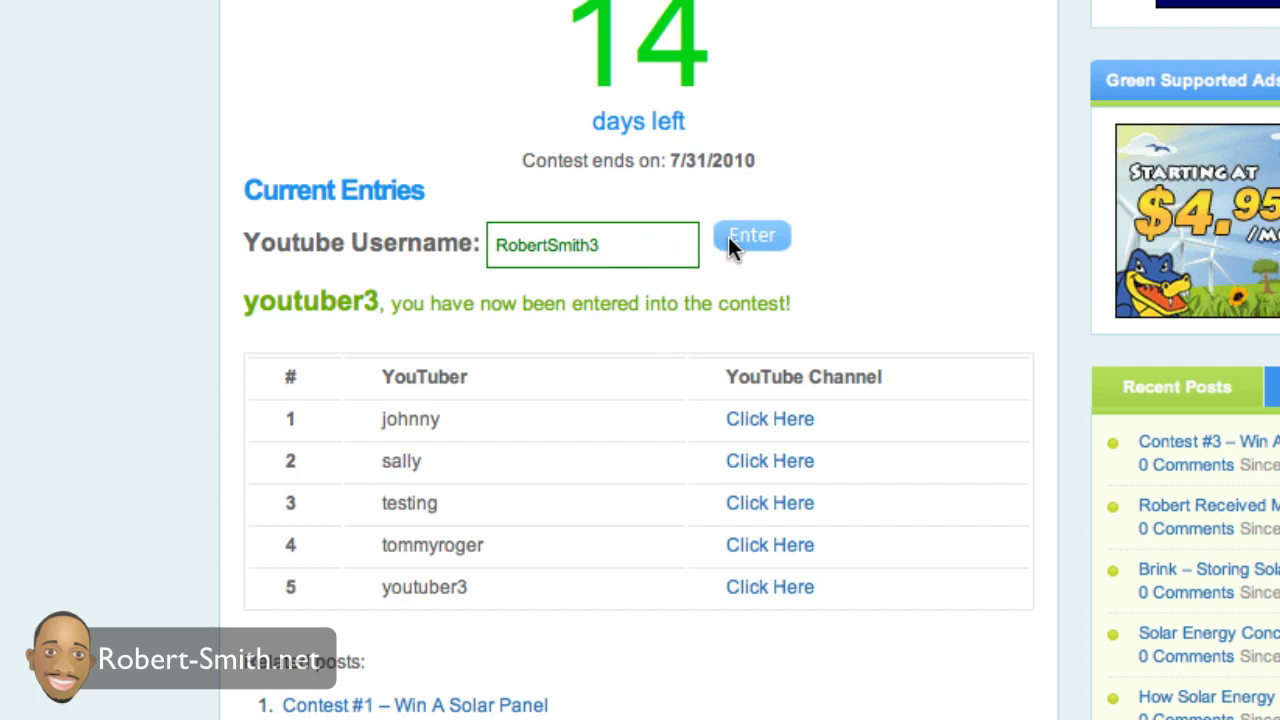
click(752, 244)
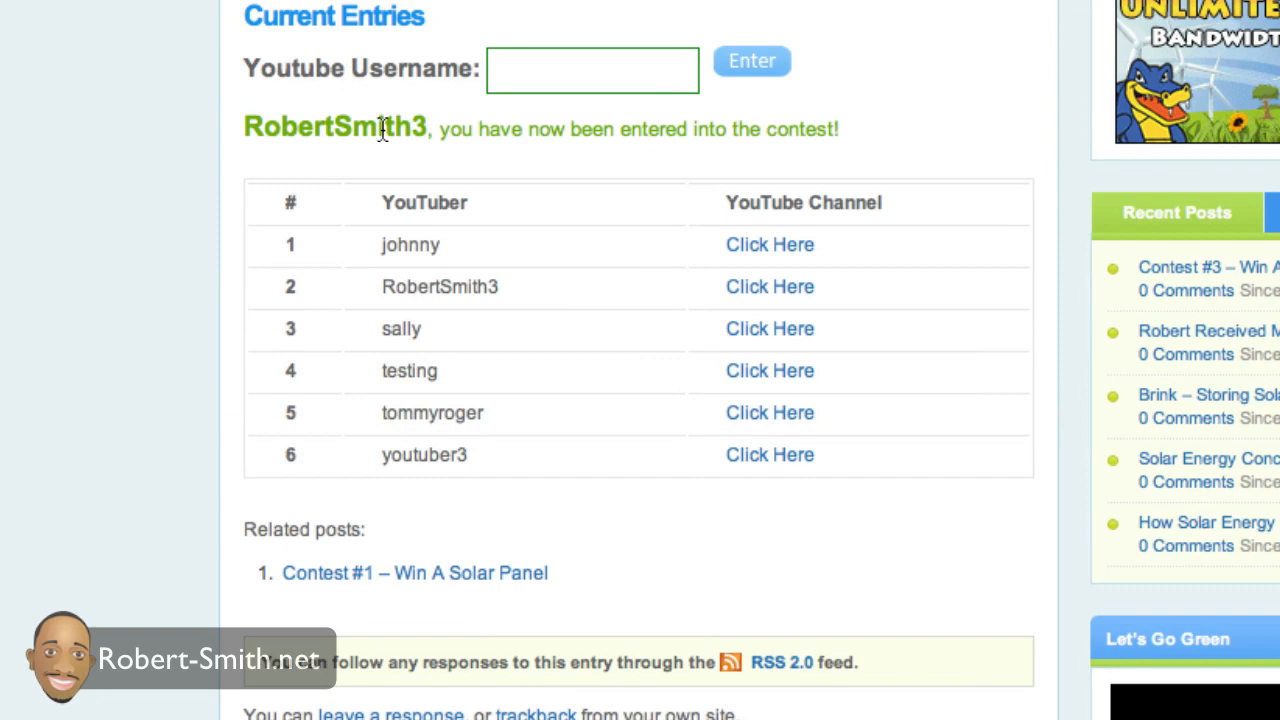
mouse_move(424, 216)
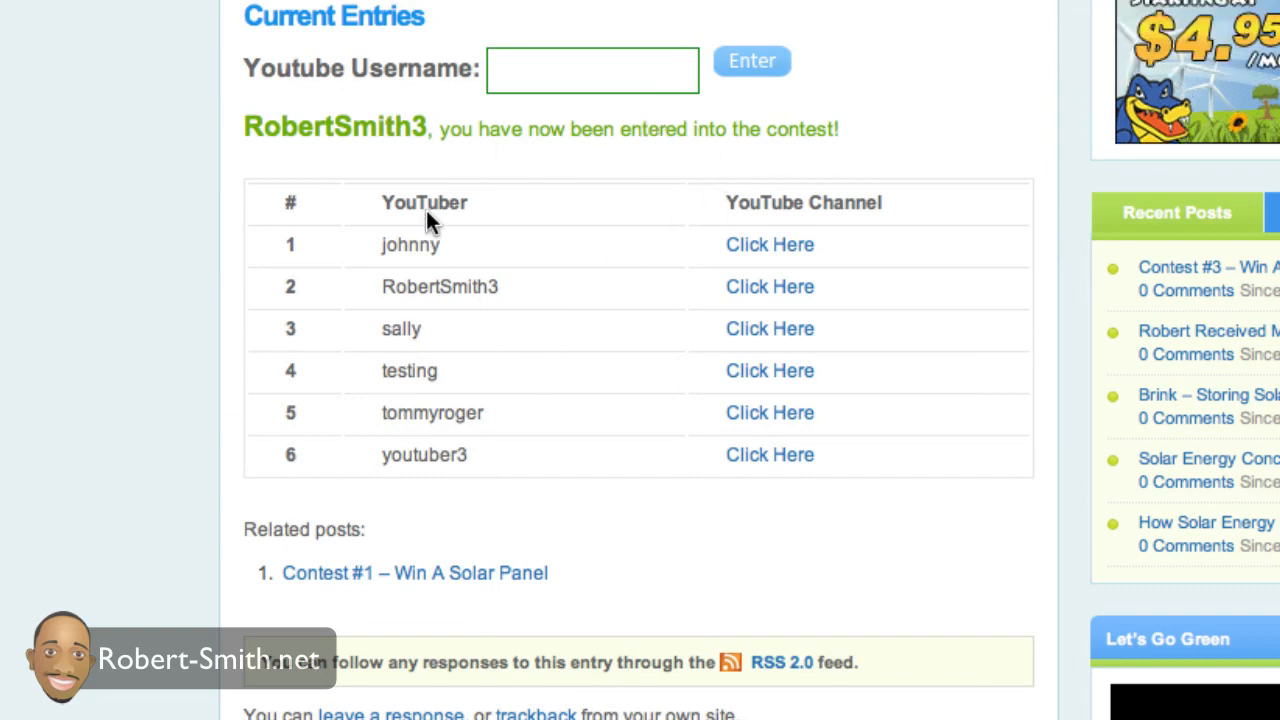
double_click(440, 288)
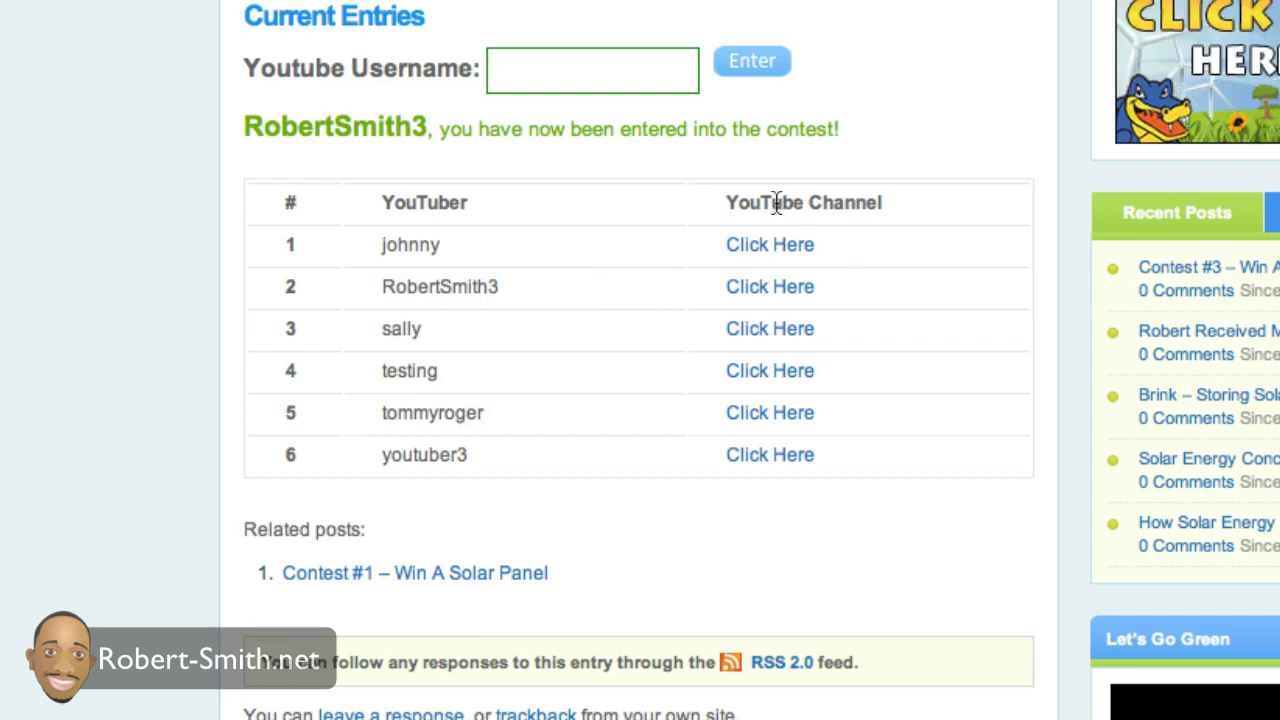
mouse_move(752, 290)
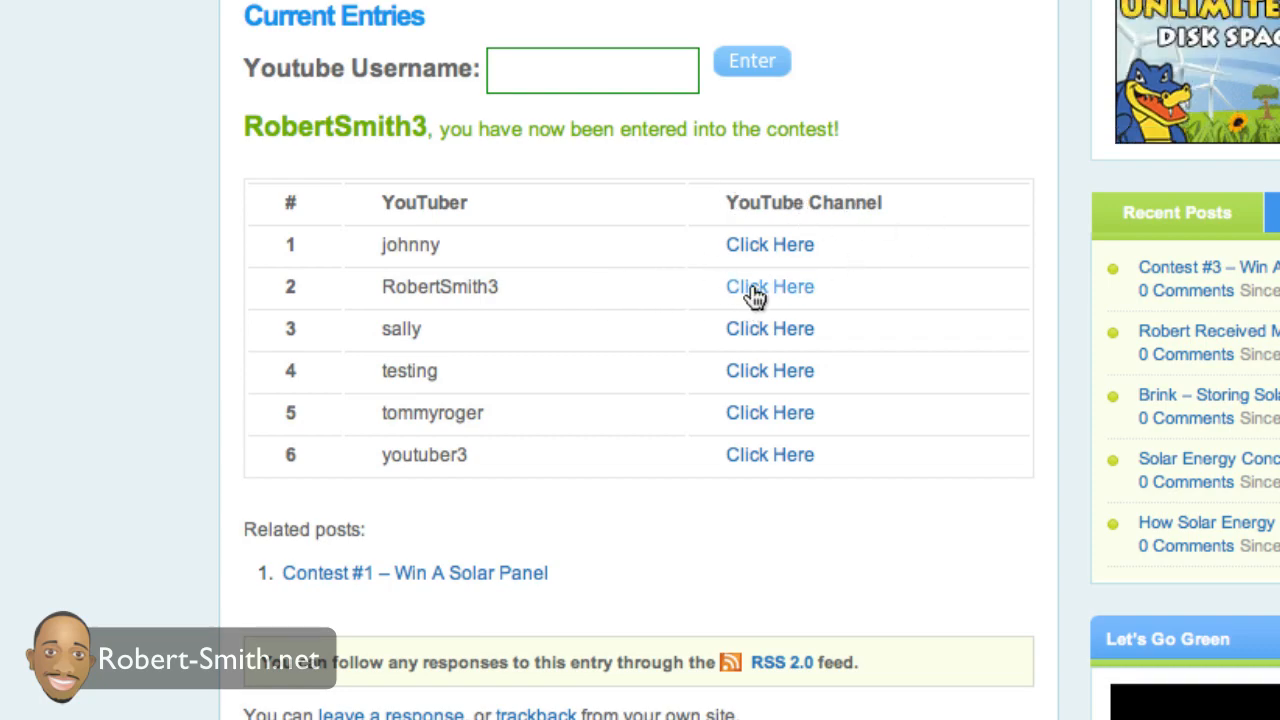
click(770, 286)
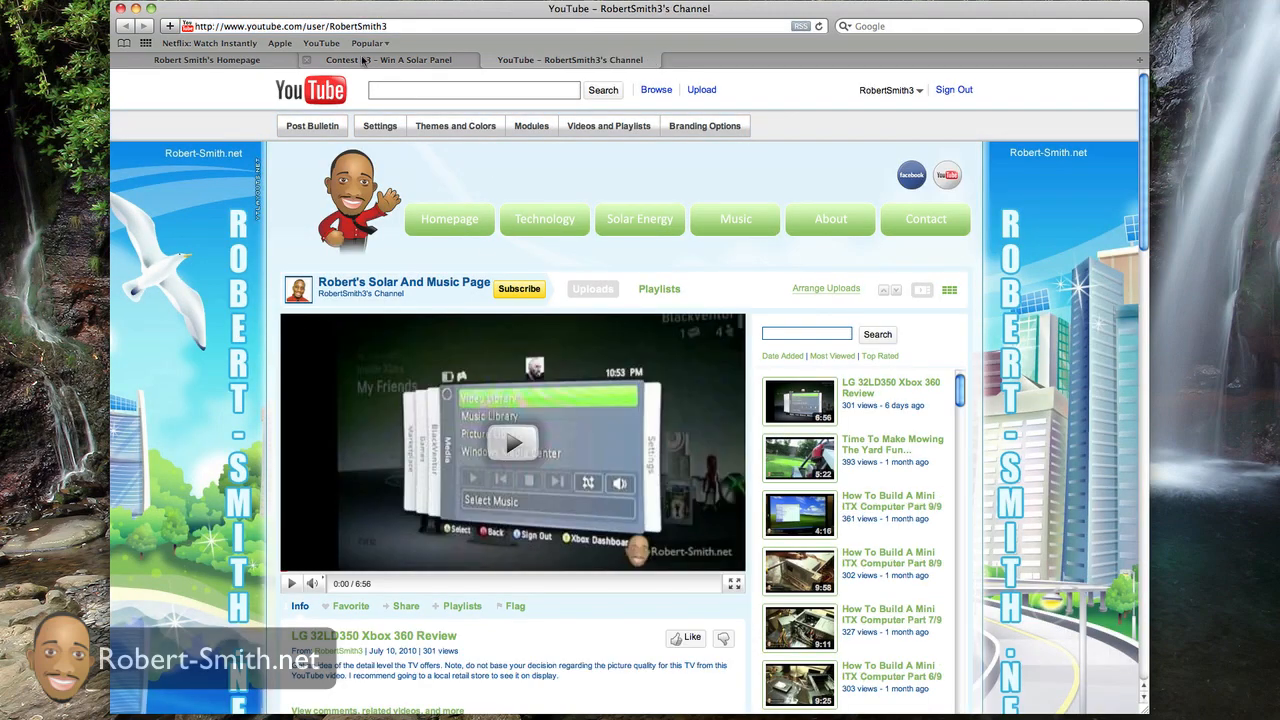
Switch back to the Contest #3 tab and scroll around the entry form.
click(388, 60)
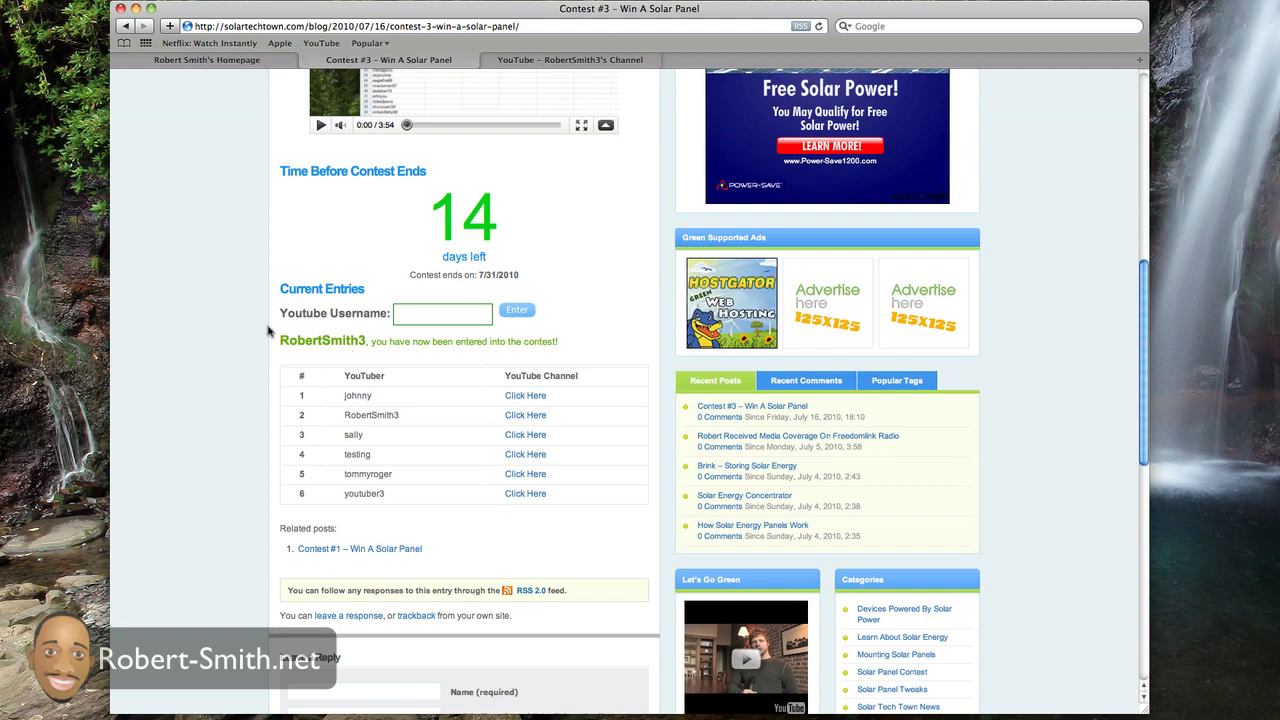
scroll(up, 3)
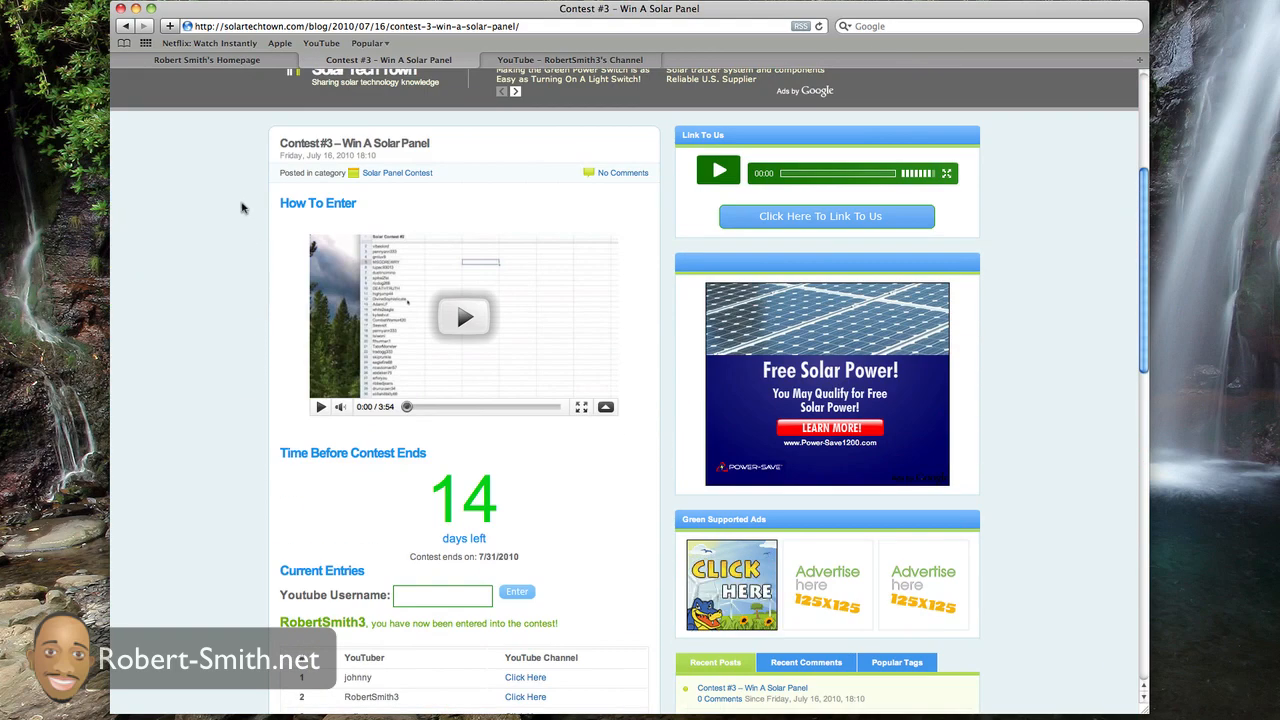
mouse_move(252, 336)
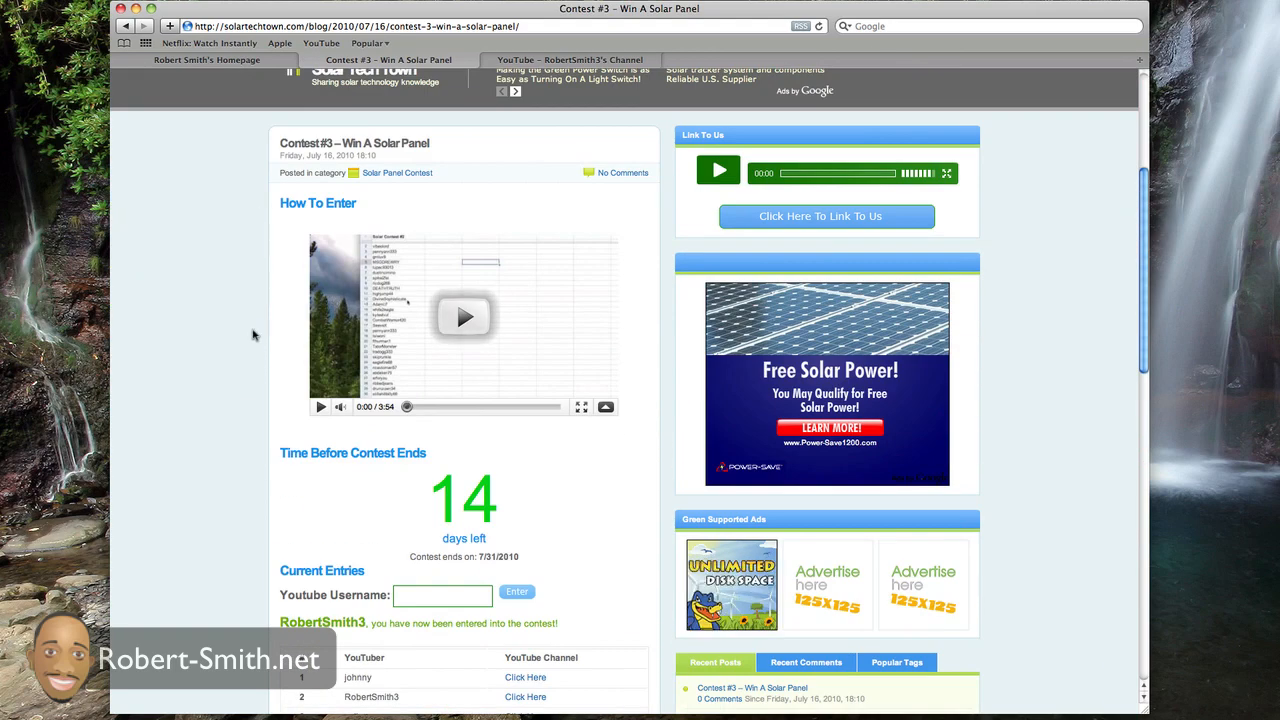
scroll(down, 3)
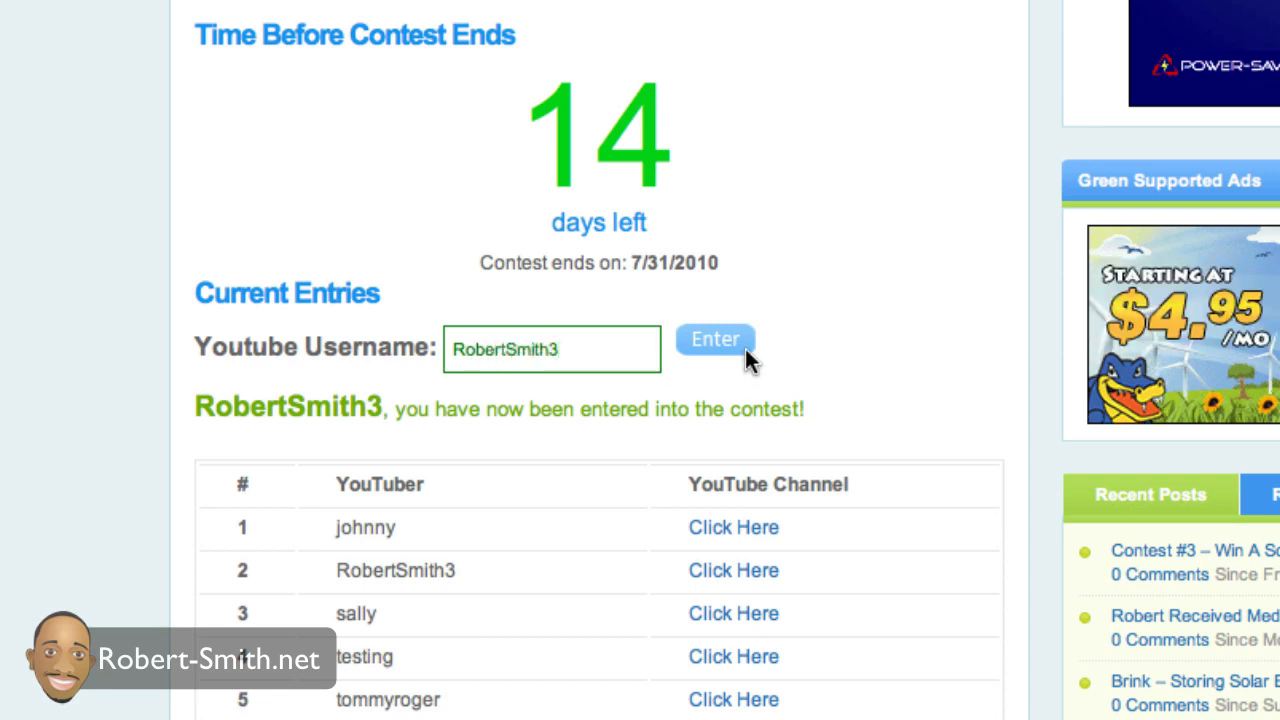
click(716, 340)
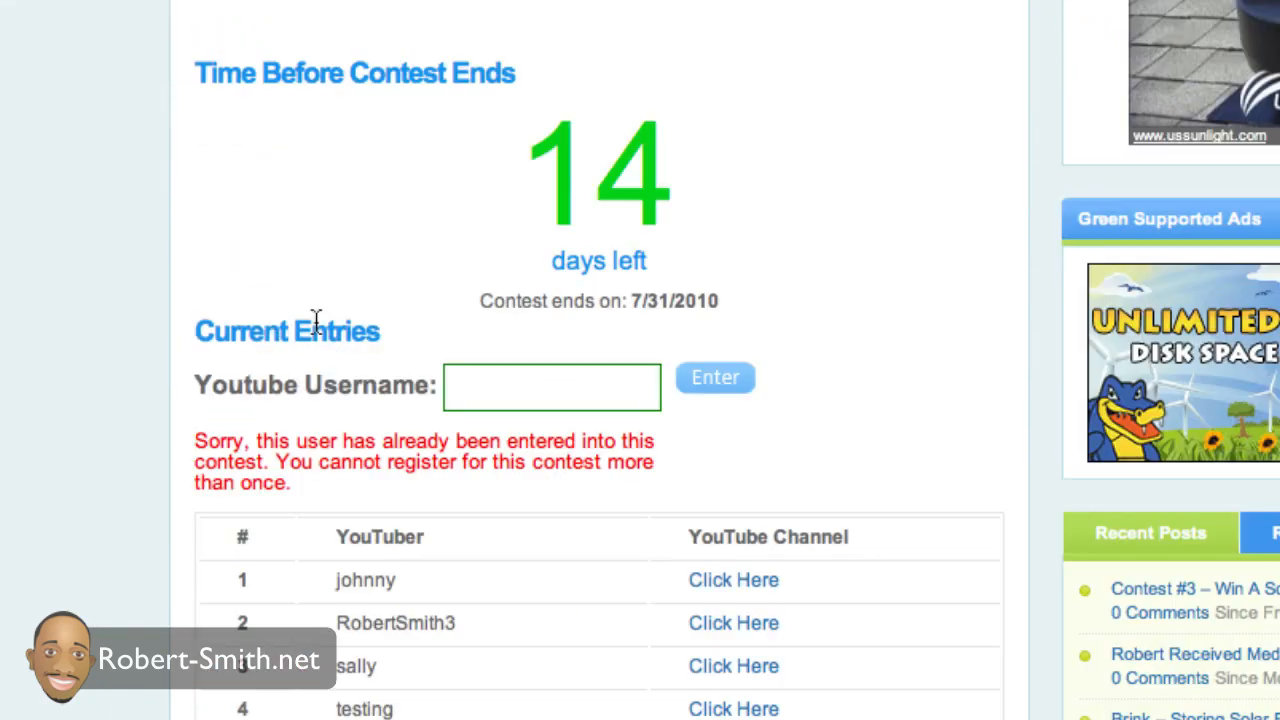
scroll(down, 3)
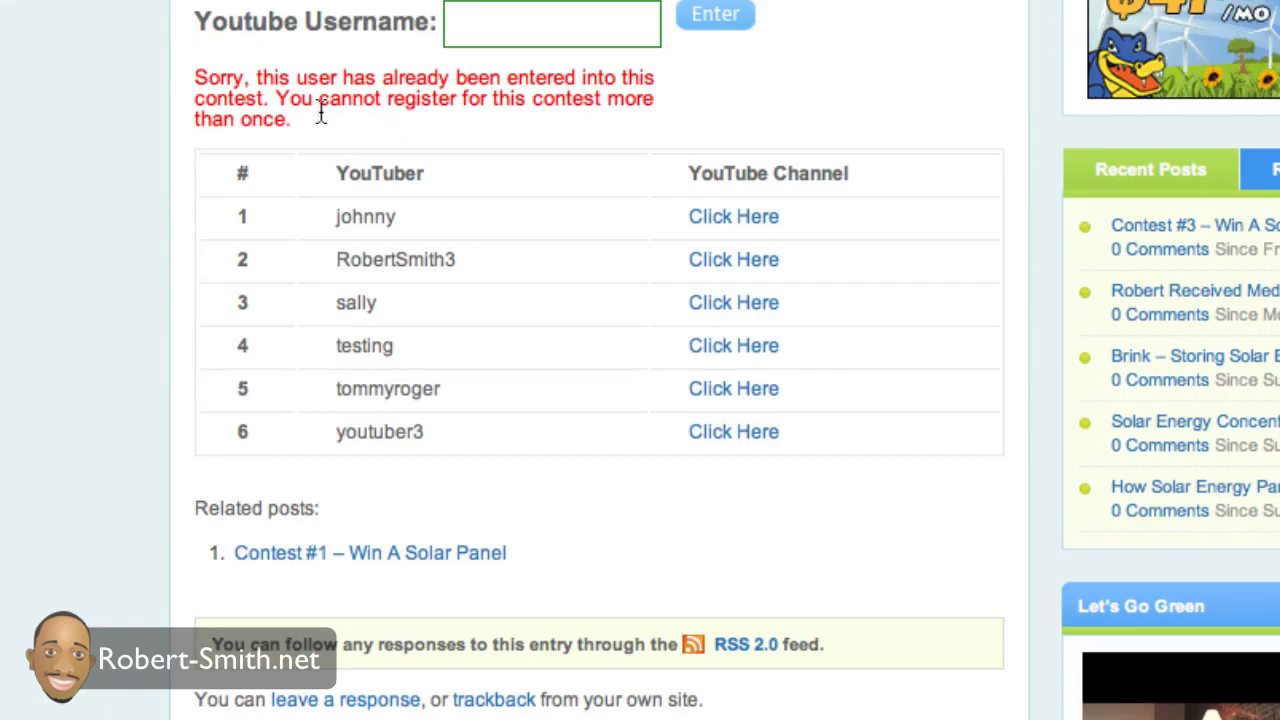
scroll(up, 3)
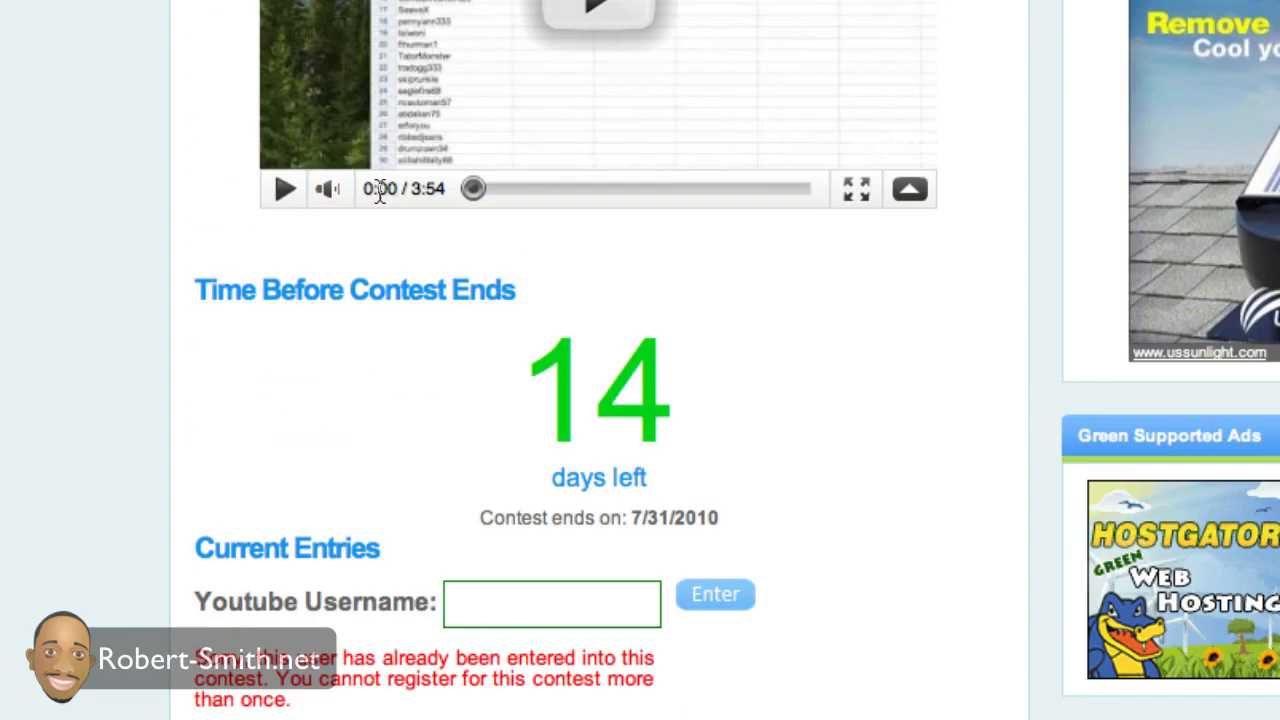
scroll(down, 3)
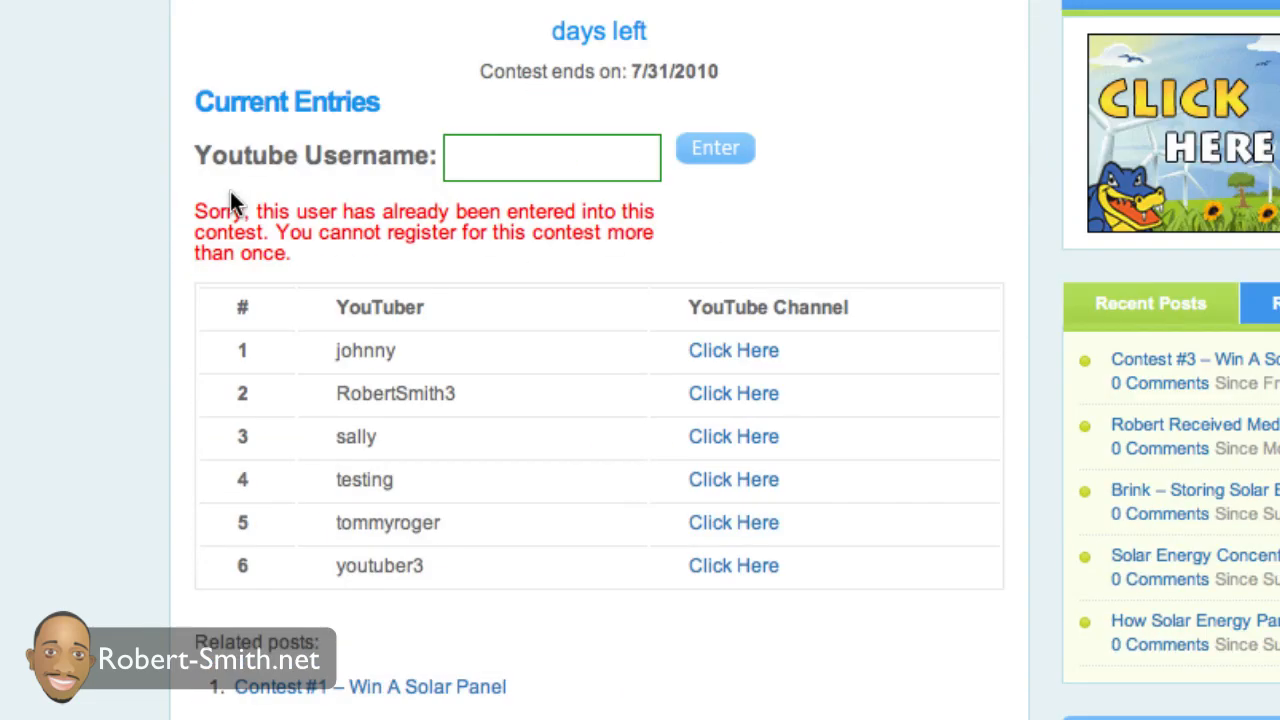
scroll(up, 3)
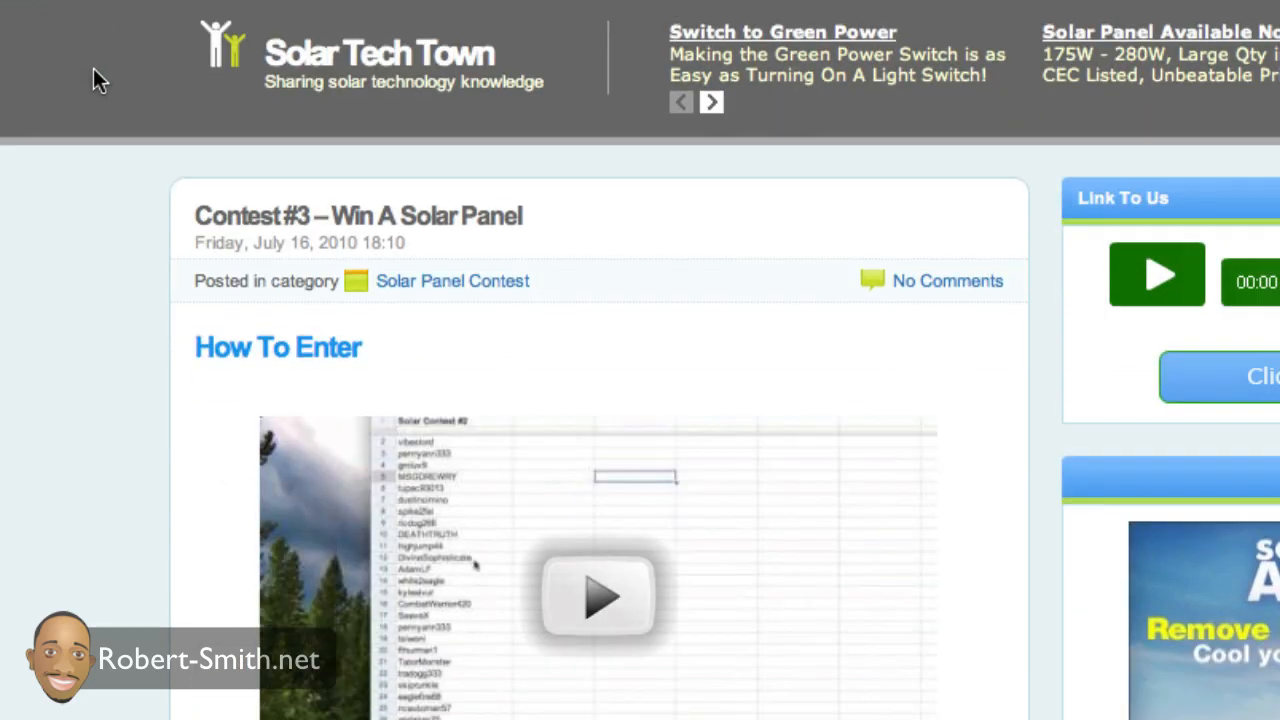
scroll(down, 3)
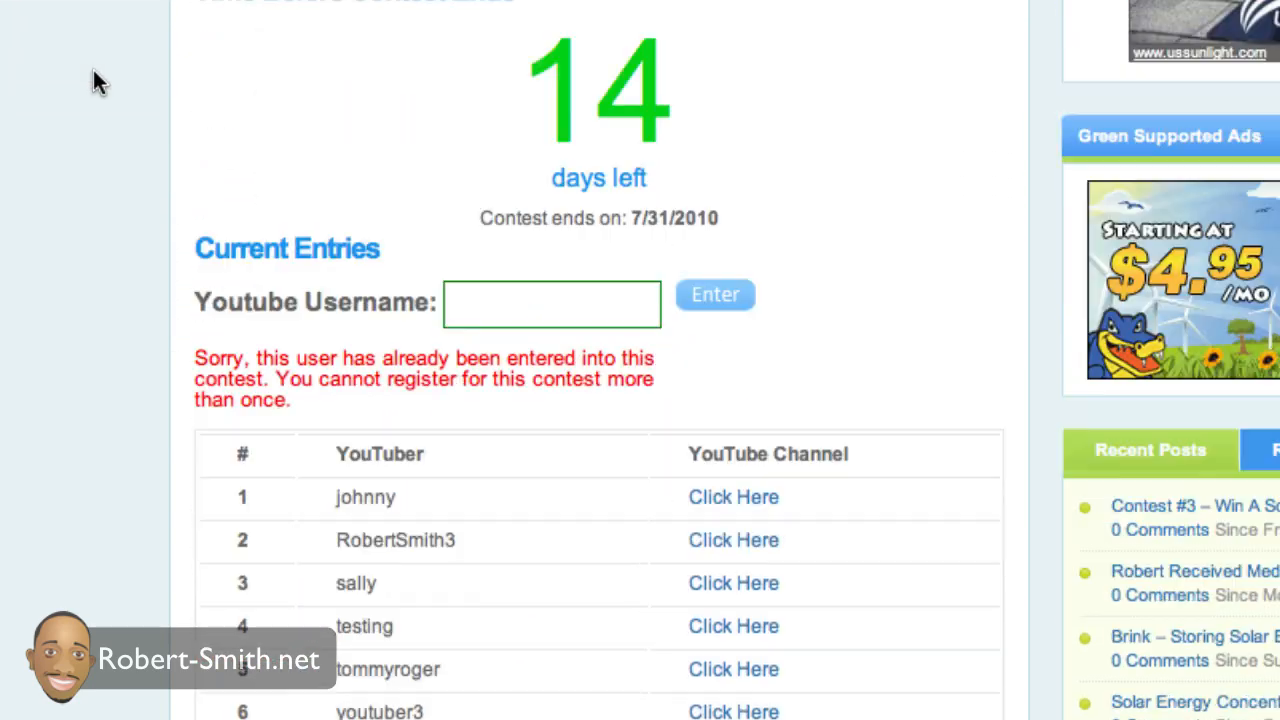
scroll(down, 3)
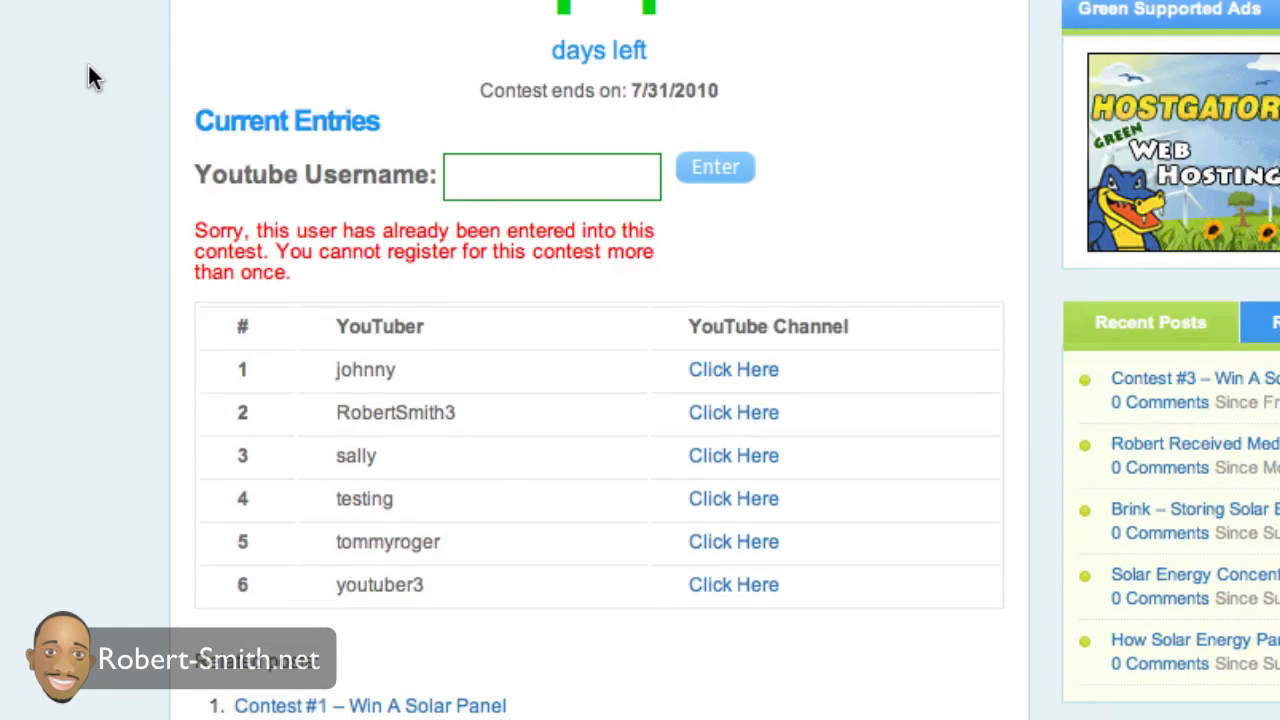
mouse_move(332, 74)
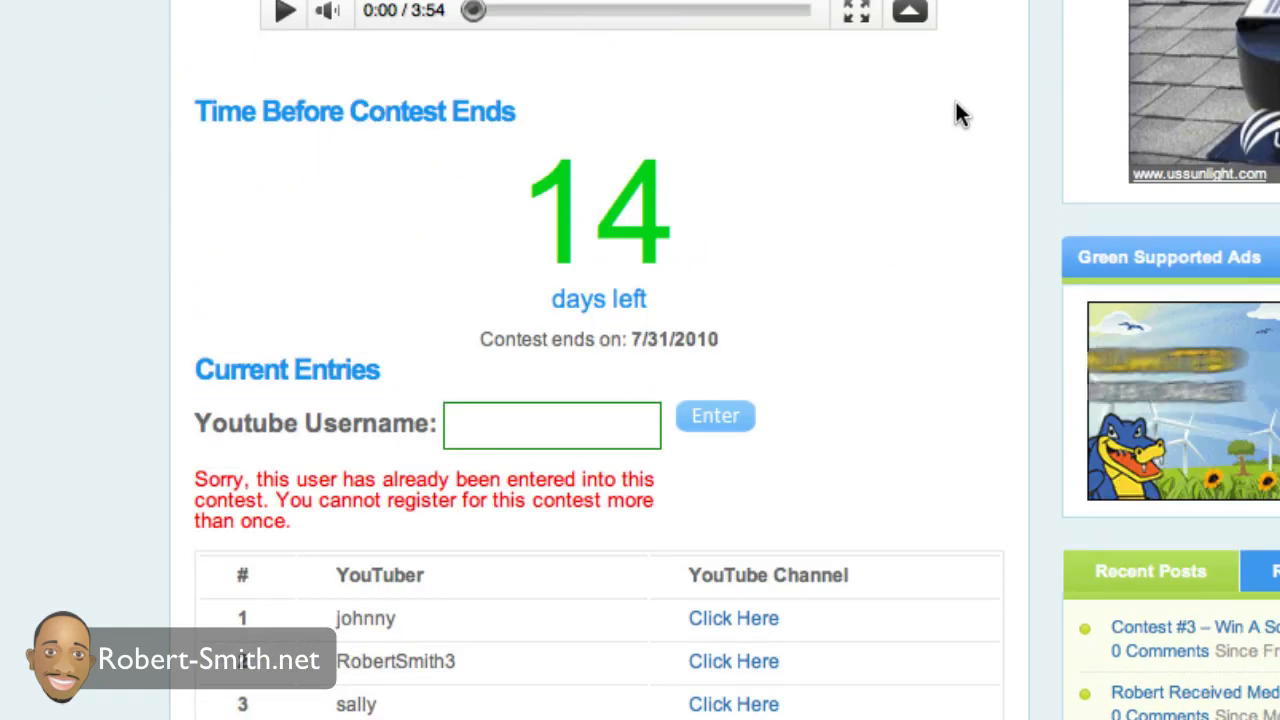
scroll(up, 3)
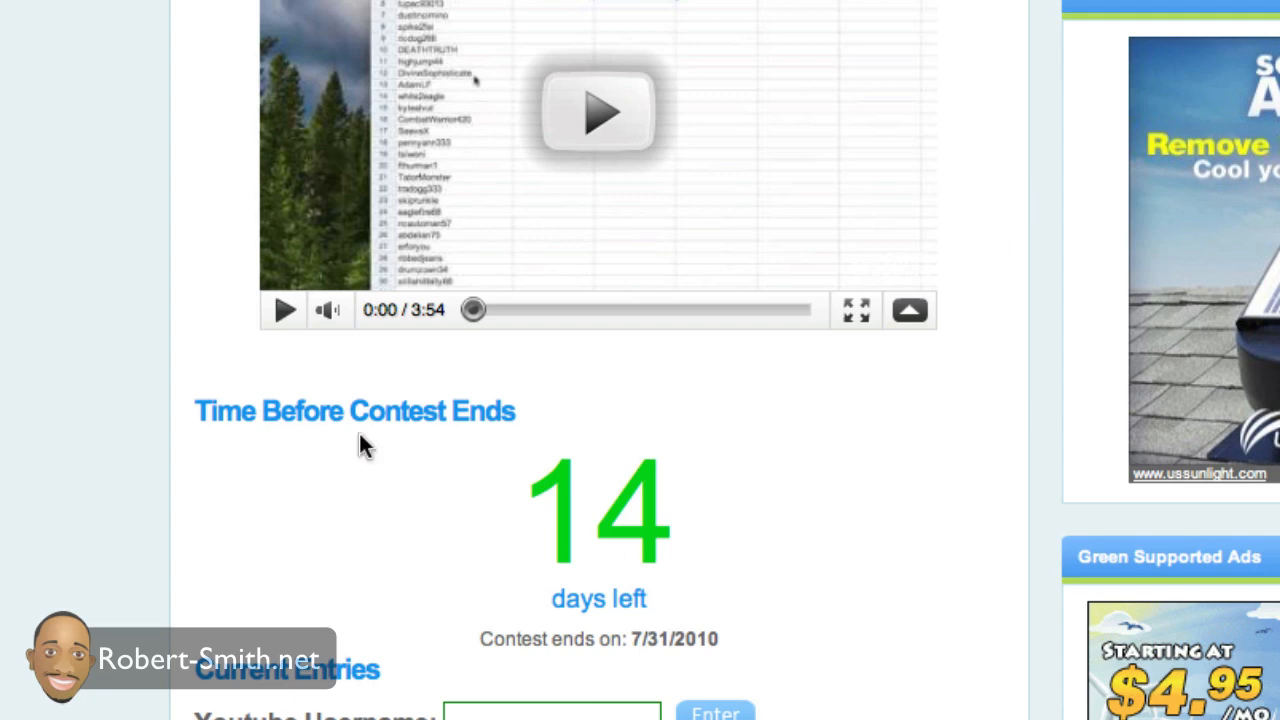
mouse_move(104, 28)
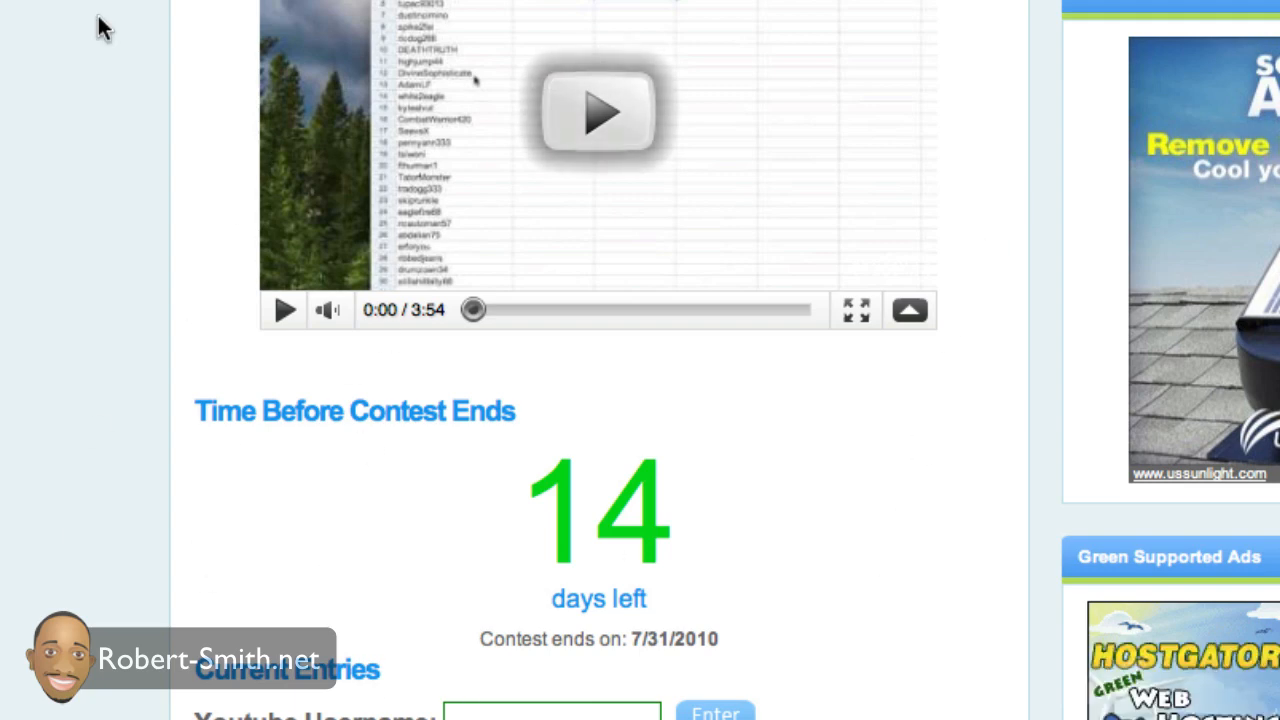